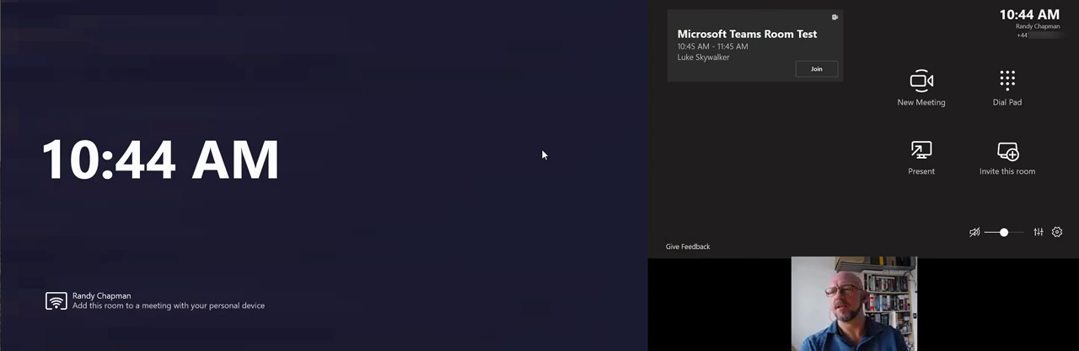
{"action": "mouse_move", "coordinate": [816, 183]}
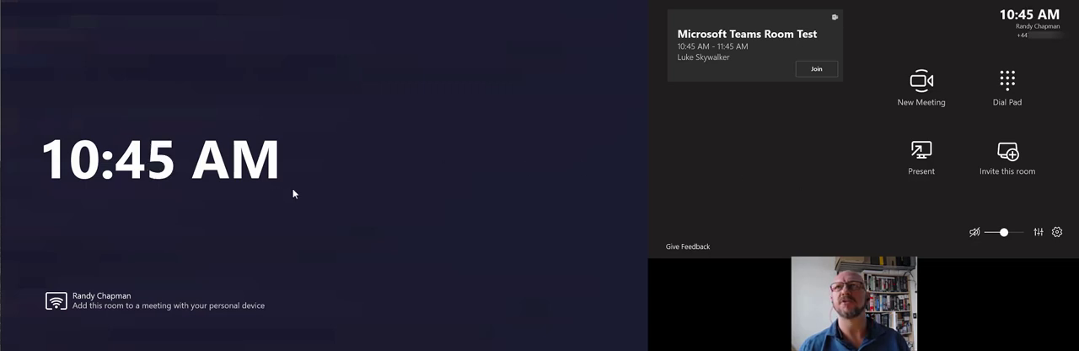
{"action": "mouse_move", "coordinate": [723, 75]}
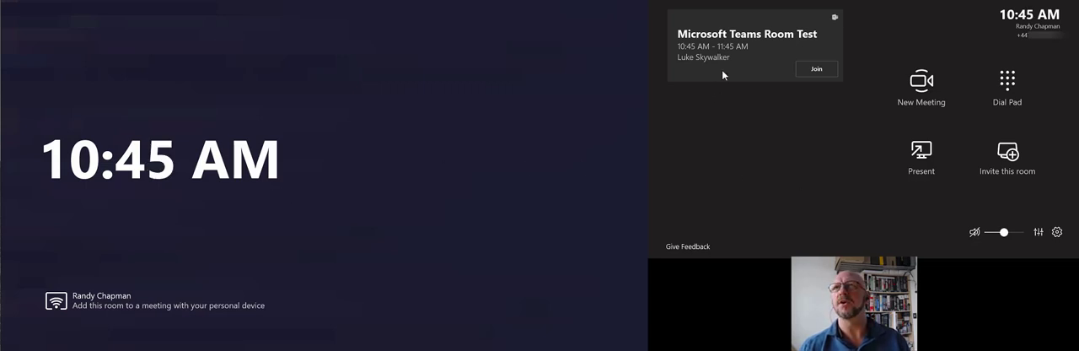
{"action": "mouse_move", "coordinate": [728, 75]}
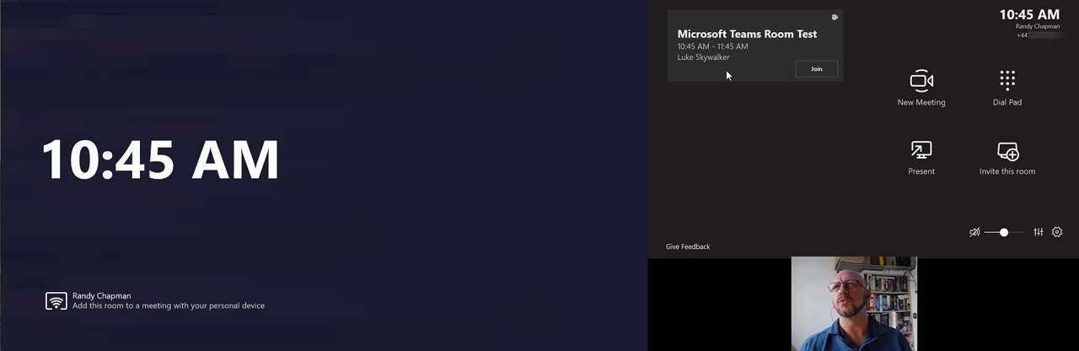
{"action": "mouse_move", "coordinate": [750, 95]}
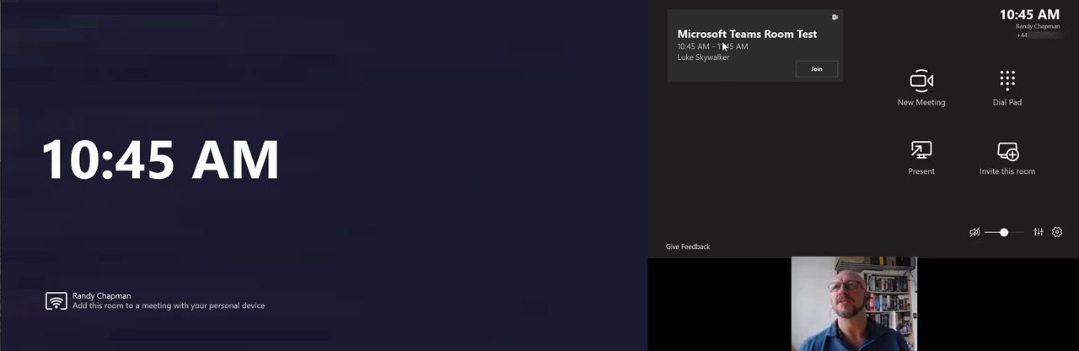
Join the Microsoft Teams Room Test meeting and mute the room's microphone.
{"action": "left_click", "coordinate": [816, 68]}
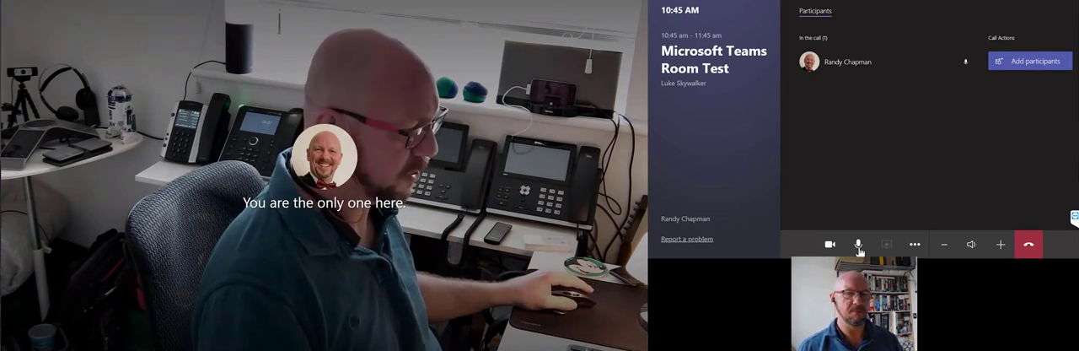
{"action": "left_click", "coordinate": [859, 244]}
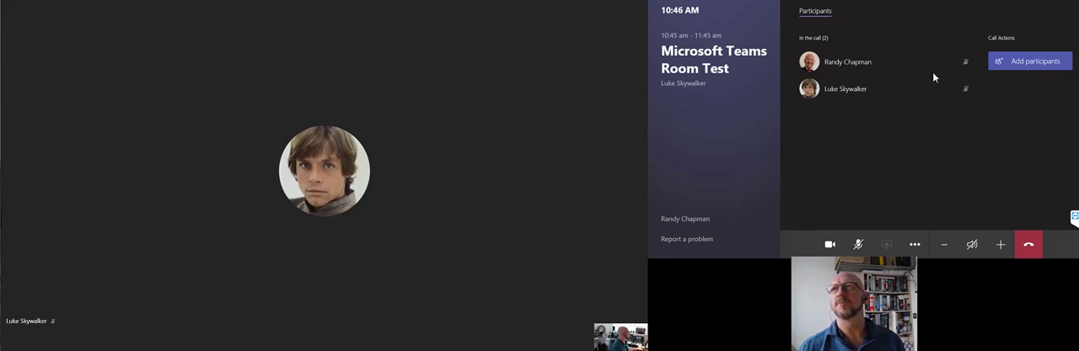
{"action": "mouse_move", "coordinate": [966, 62]}
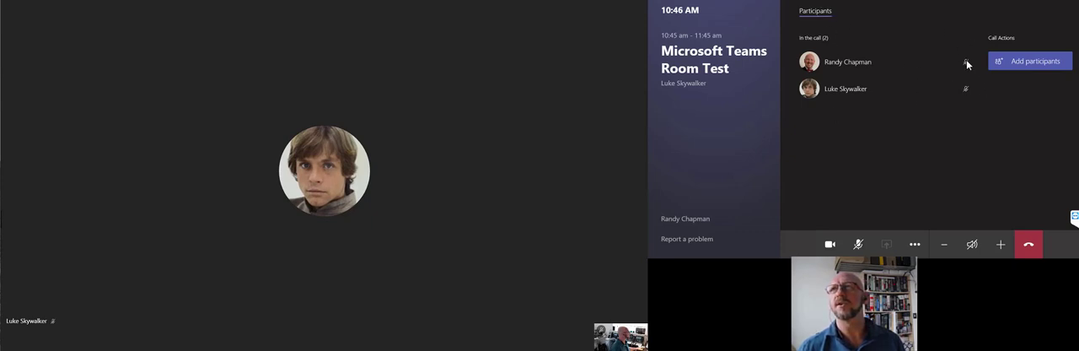
Pin Luke Skywalker's video from his participant options menu.
{"action": "left_click", "coordinate": [966, 89]}
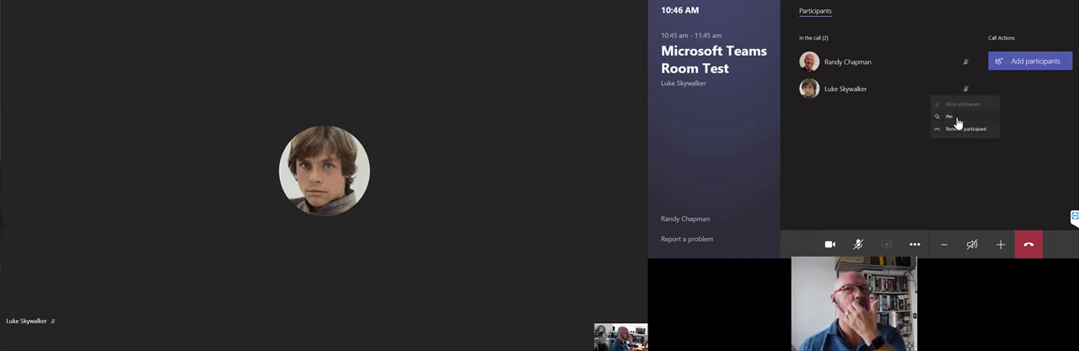
{"action": "left_click", "coordinate": [880, 159]}
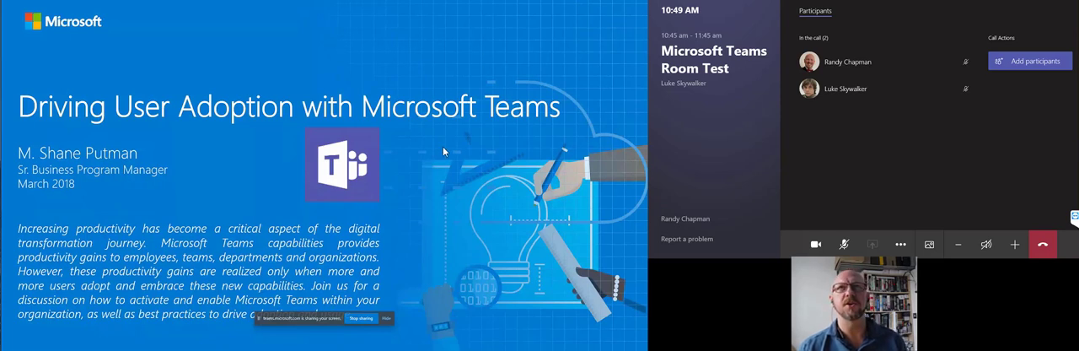
{"action": "mouse_move", "coordinate": [208, 211]}
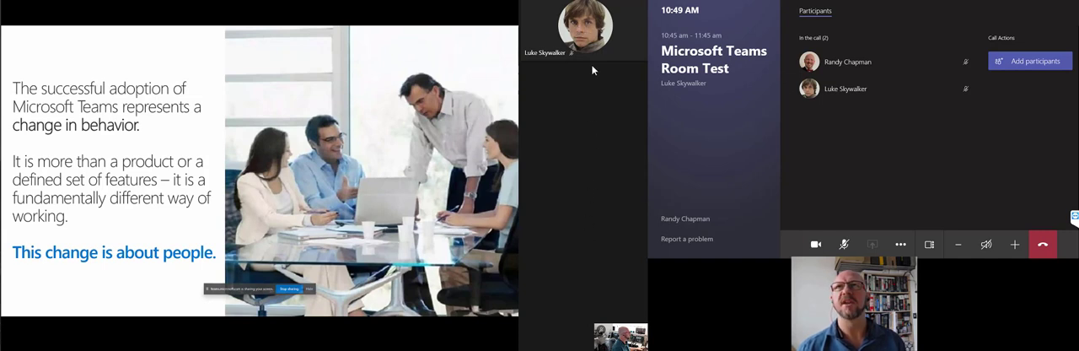
{"action": "mouse_move", "coordinate": [601, 206]}
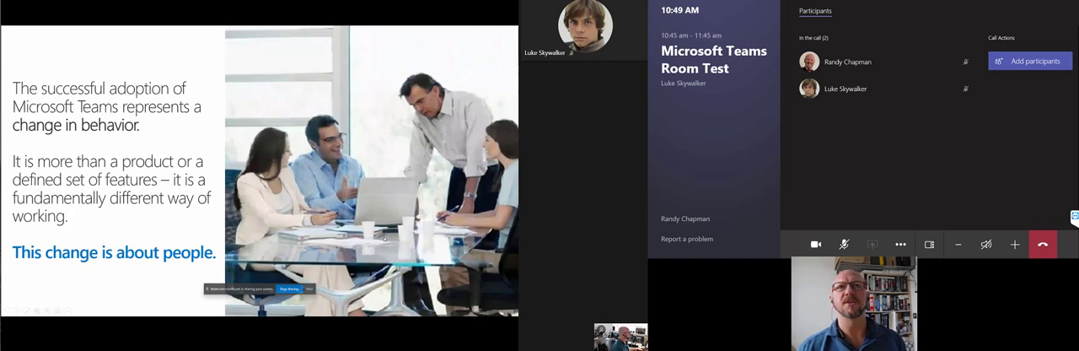
{"action": "mouse_move", "coordinate": [564, 51]}
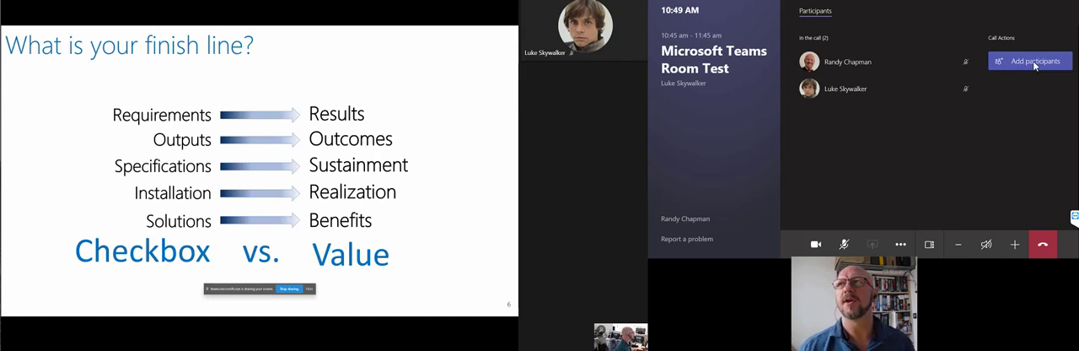
{"action": "left_click", "coordinate": [1032, 61]}
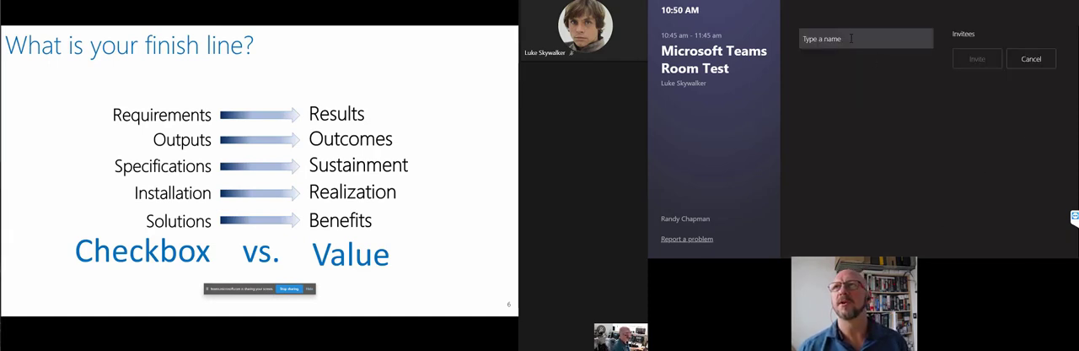
{"action": "type", "text": "randy"}
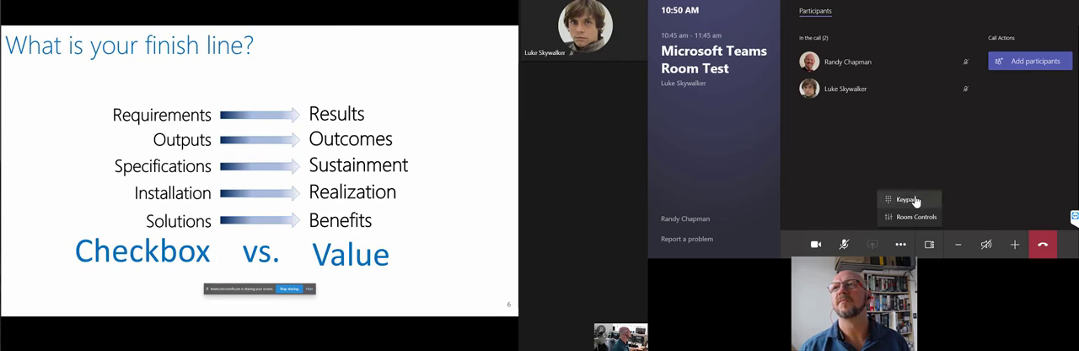
{"action": "left_click", "coordinate": [909, 200]}
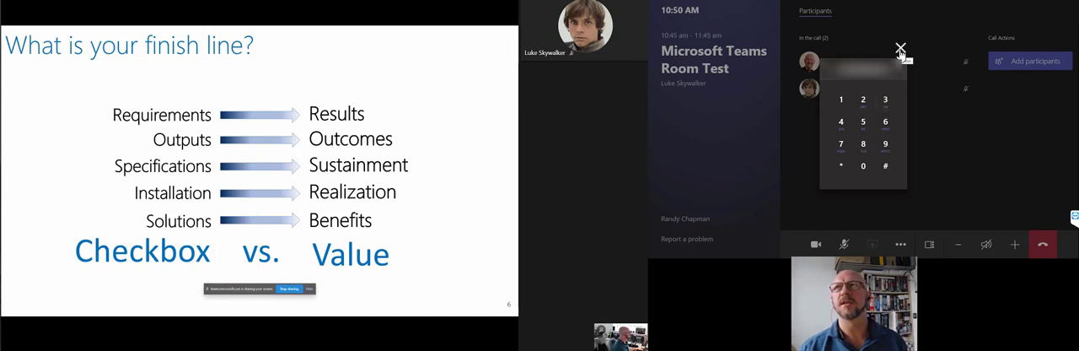
{"action": "left_click", "coordinate": [901, 48]}
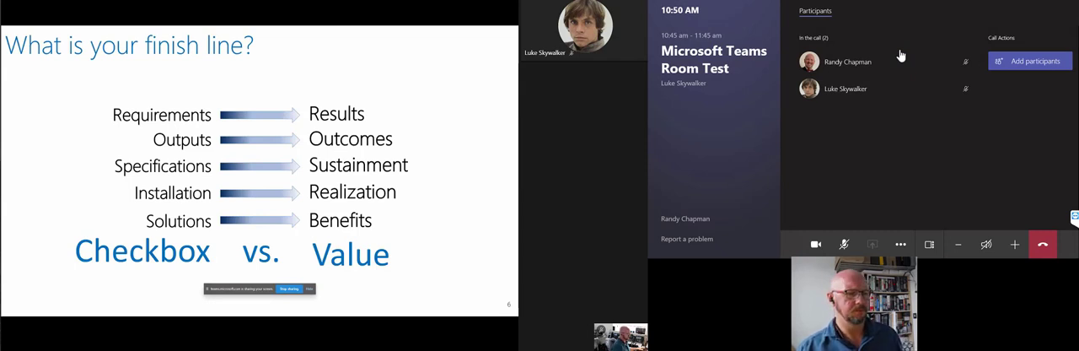
{"action": "mouse_move", "coordinate": [975, 185]}
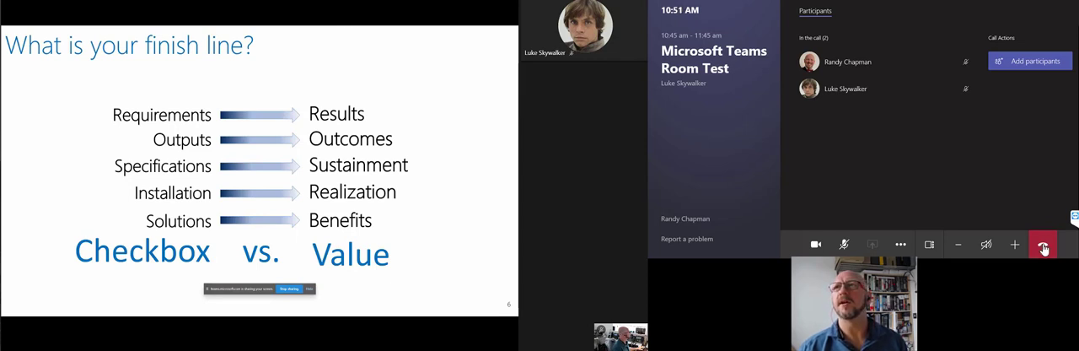
{"action": "left_click", "coordinate": [1044, 245]}
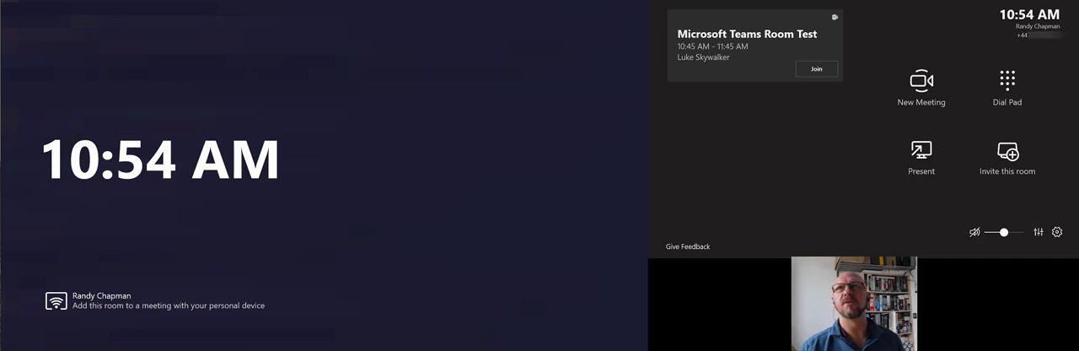
{"action": "mouse_move", "coordinate": [819, 126]}
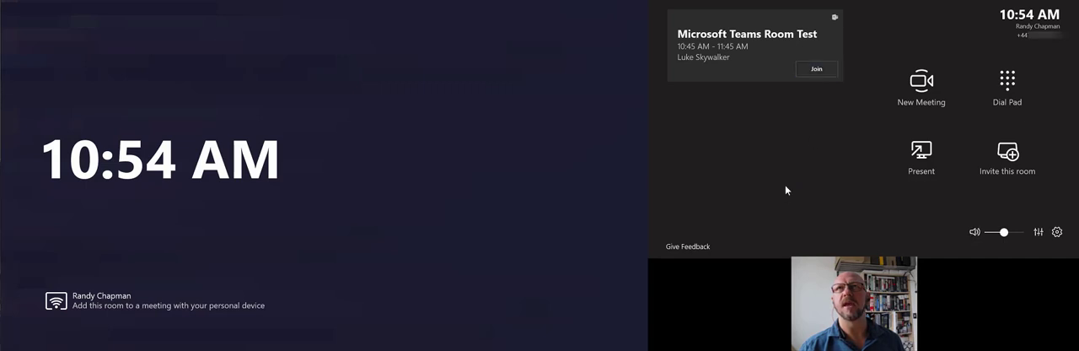
Rejoin the scheduled Microsoft Teams Room Test meeting from its meeting card.
{"action": "left_click", "coordinate": [816, 68]}
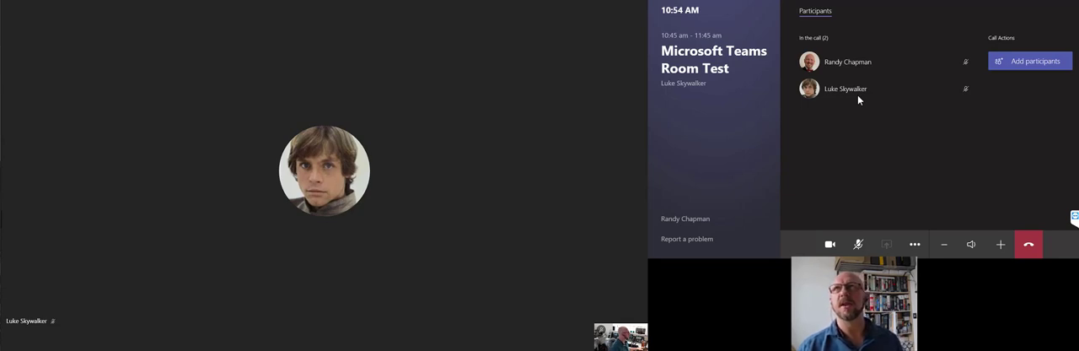
{"action": "mouse_move", "coordinate": [1001, 204]}
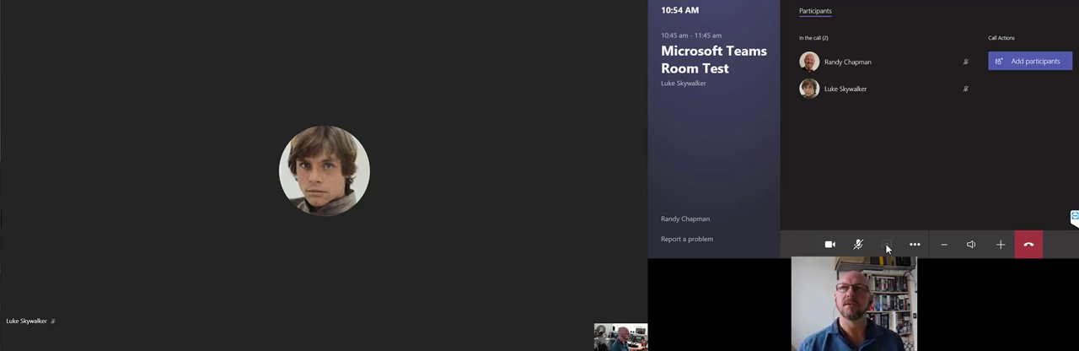
Share the dongle-connected laptop's screen with its PowerPoint deck into the meeting.
{"action": "left_click", "coordinate": [889, 244]}
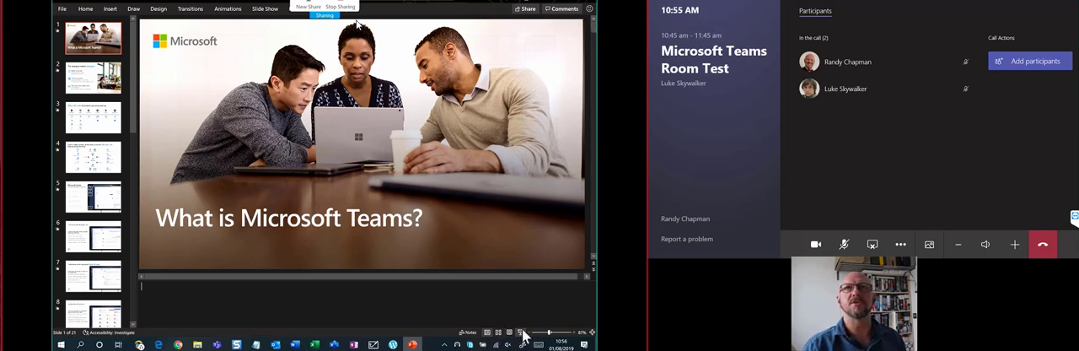
Start the PowerPoint slideshow on the laptop, beginning at 'What is Microsoft Teams?'.
{"action": "left_click", "coordinate": [521, 332]}
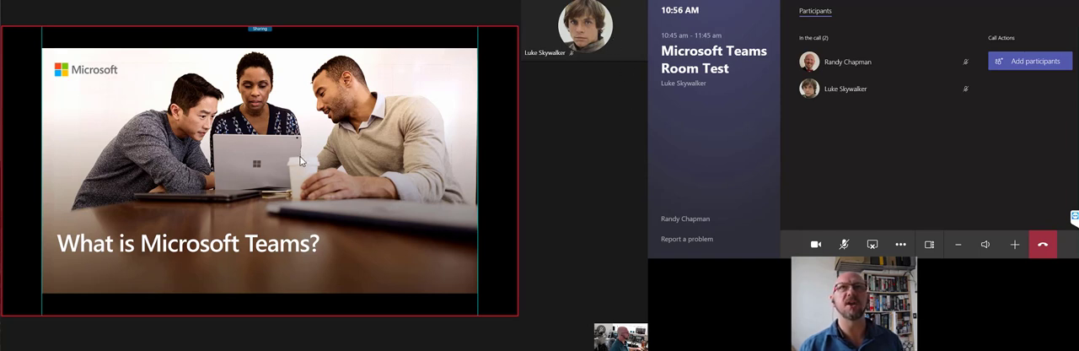
{"action": "mouse_move", "coordinate": [545, 193]}
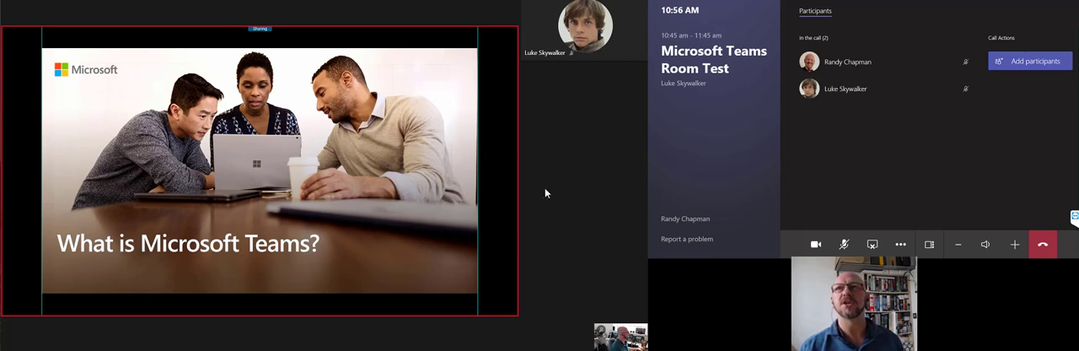